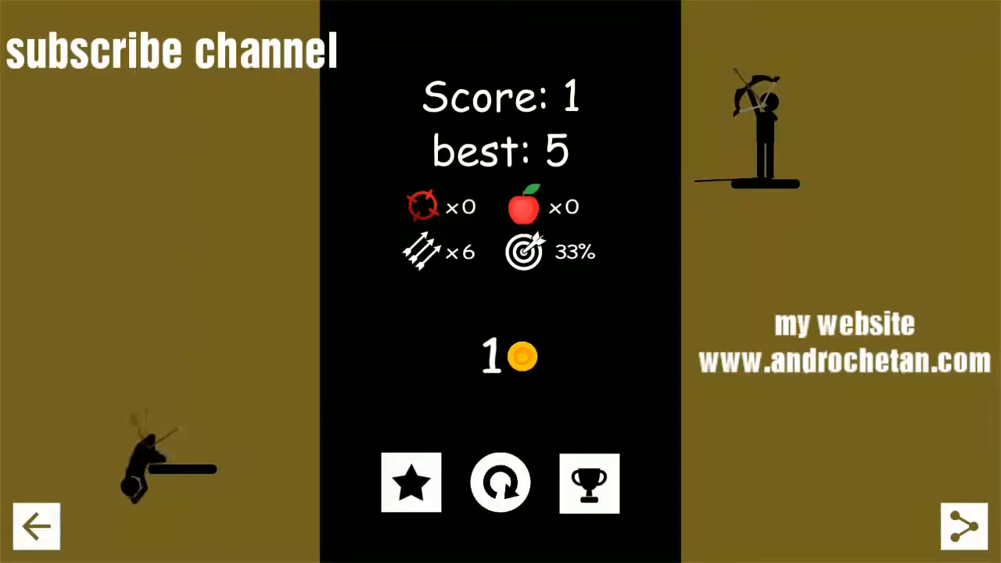
# - Exit the Archery score screen back to the phone's home screen
pyautogui.click(500, 482)
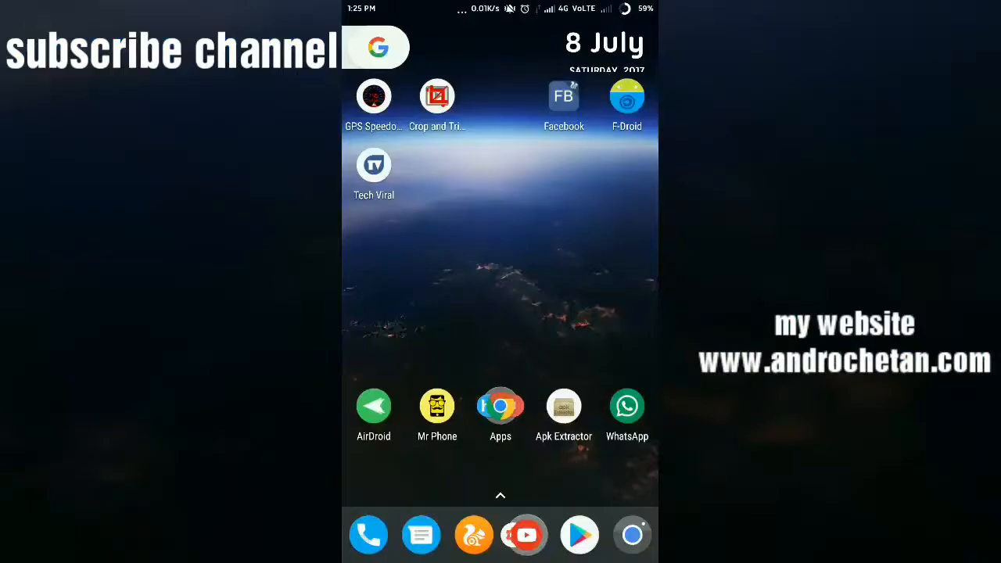
# - Launch GPS Speedometer from the home screen and decline the hotel advert with NO THANKS
pyautogui.click(372, 97)
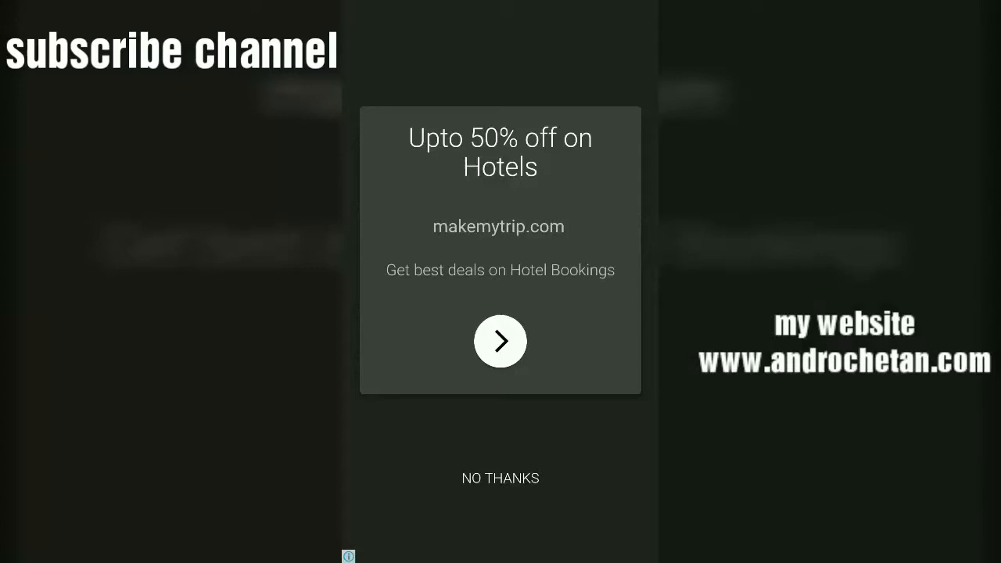
pyautogui.click(501, 479)
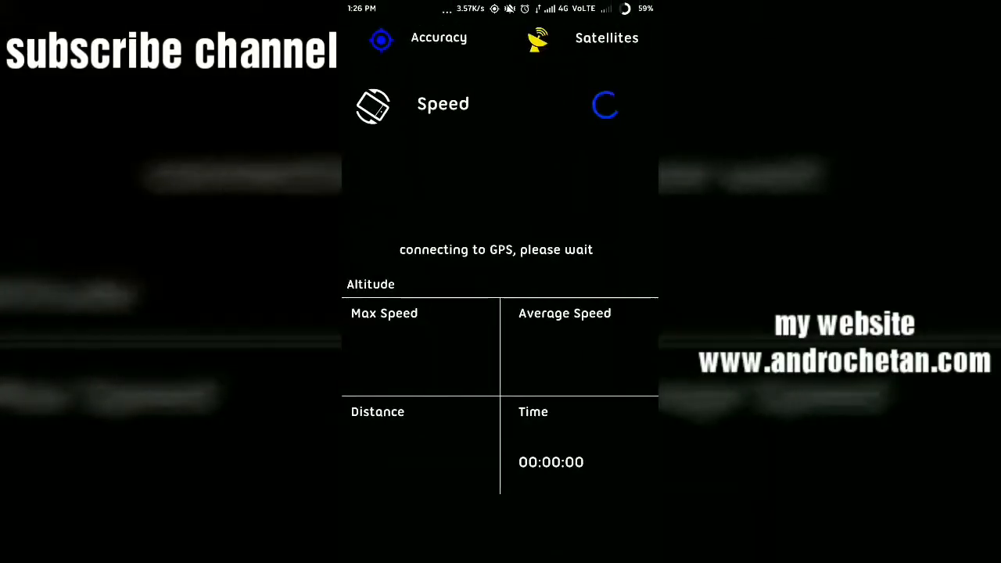